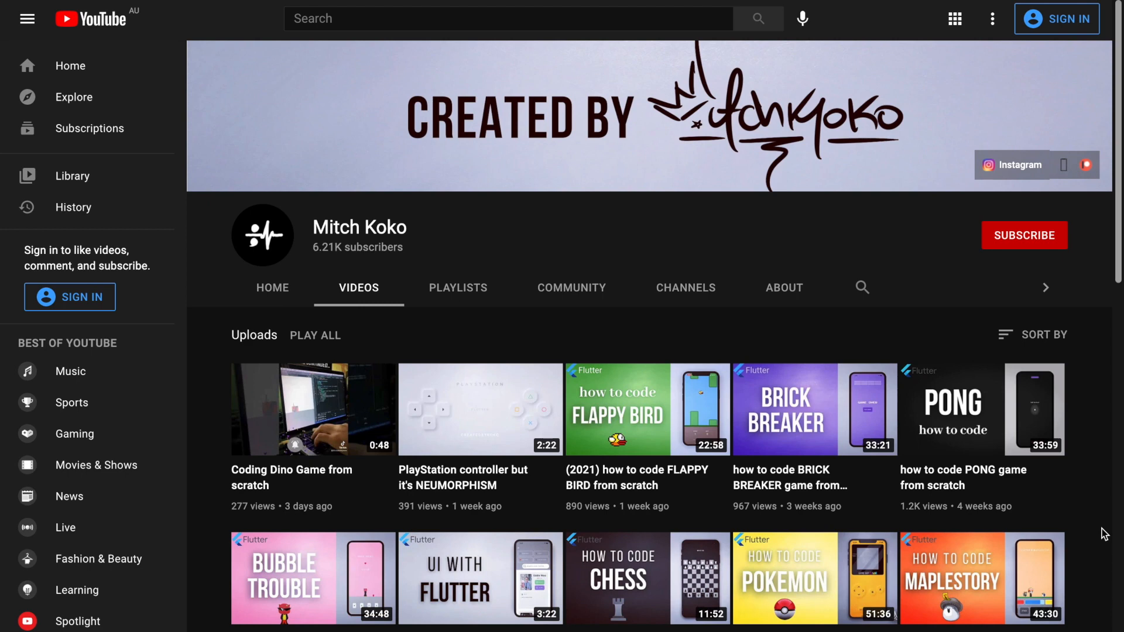
Scroll down through the code shop's grid of game source-code products with prices and discounts.
{"action": "scroll", "scroll_direction": "down", "scroll_amount": 3}
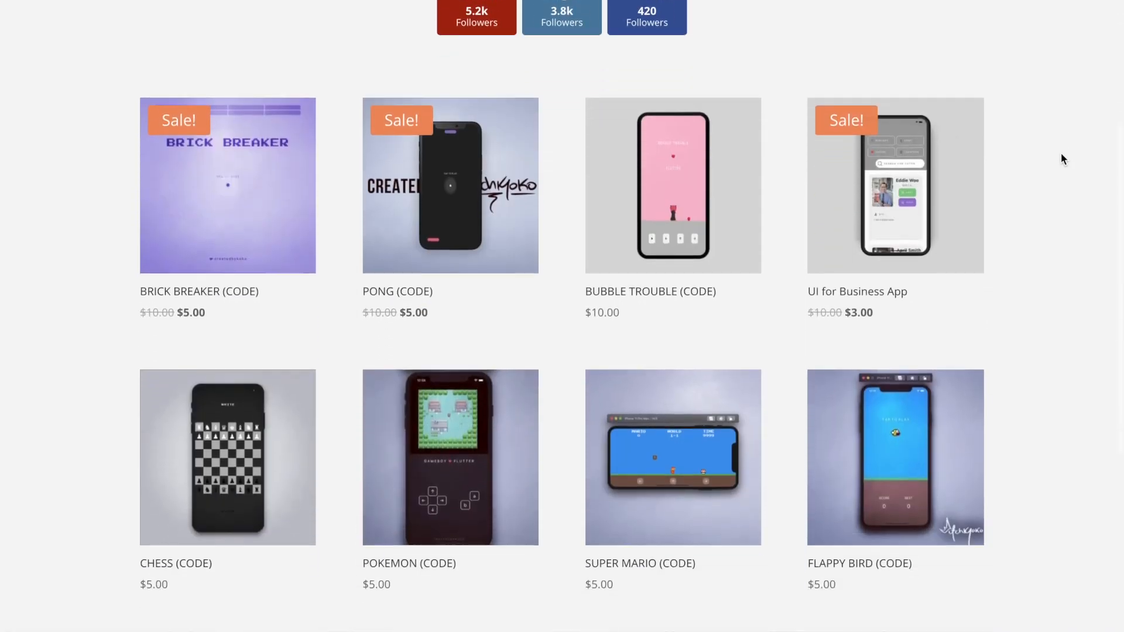
{"action": "scroll", "scroll_direction": "down", "scroll_amount": 3}
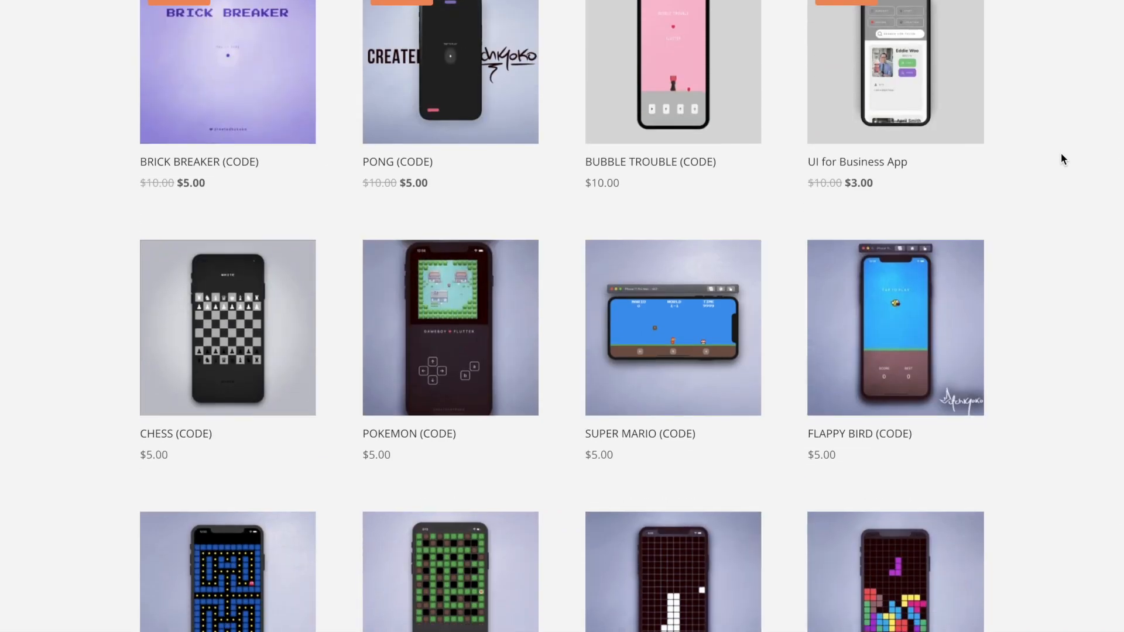
{"action": "scroll", "scroll_direction": "down", "scroll_amount": 3}
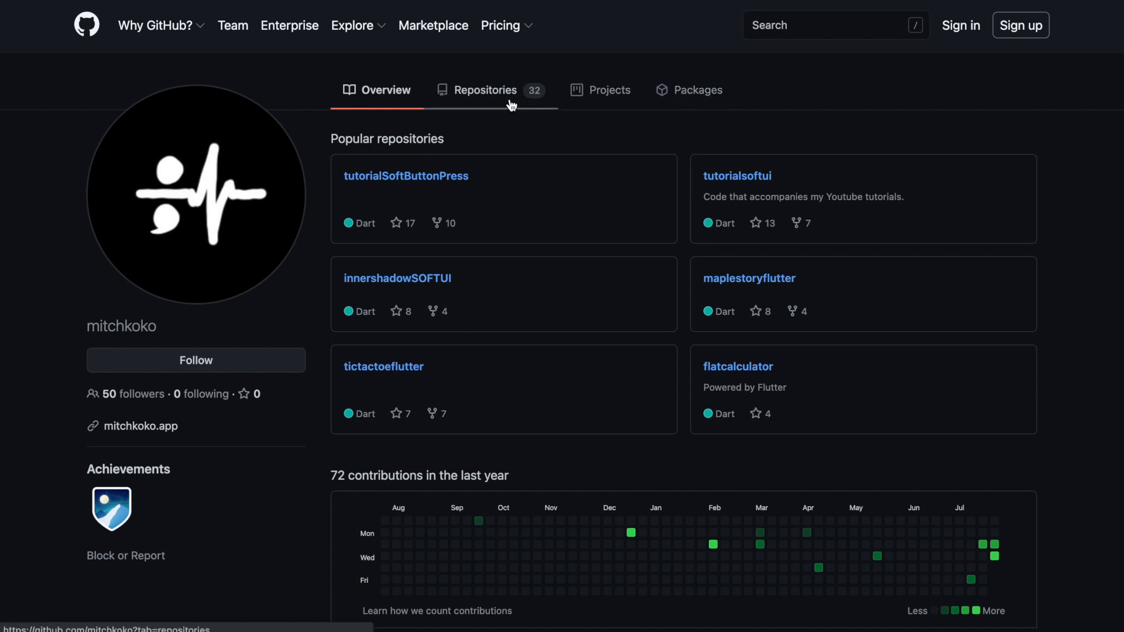
From the Repositories list, open maplestoryflutter and view its files and MAPLESTORY FLUTTER readme.
{"action": "left_click", "coordinate": [486, 90]}
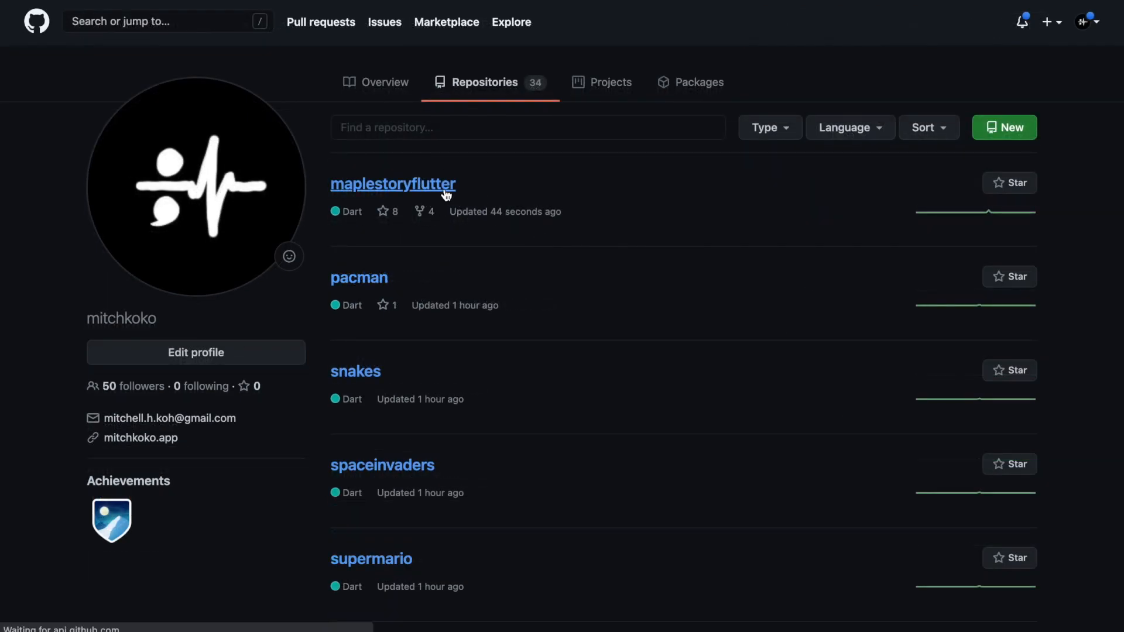
{"action": "left_click", "coordinate": [393, 184]}
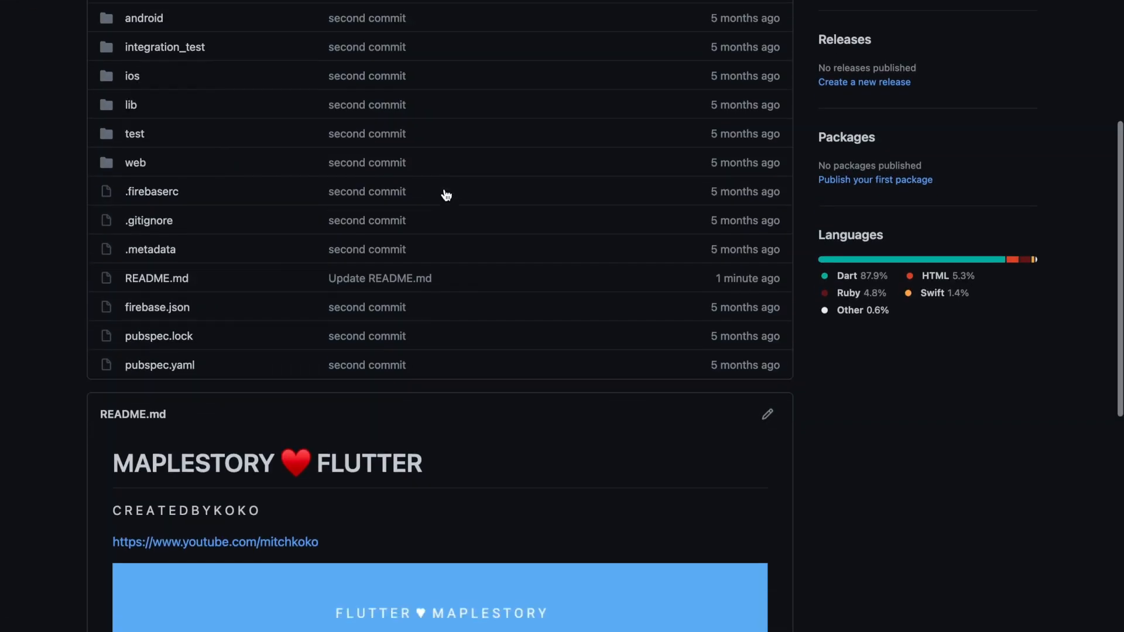
{"action": "scroll", "scroll_direction": "down", "scroll_amount": 3}
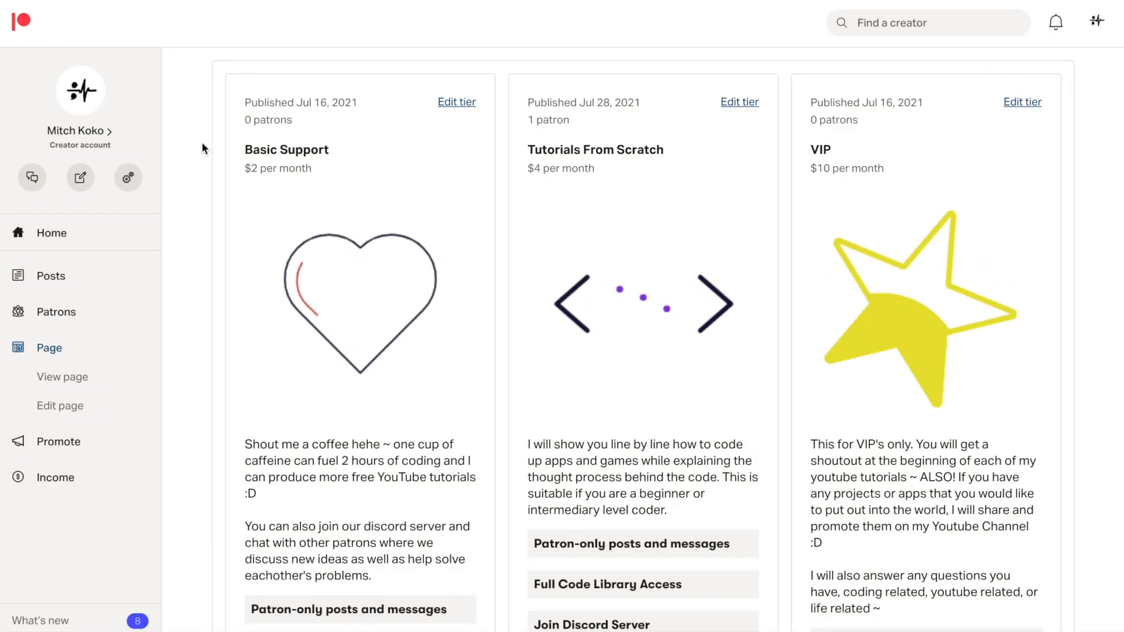
Scroll through the Basic Support $2, Tutorials From Scratch $4 and VIP $10 tiers.
{"action": "scroll", "scroll_direction": "down", "scroll_amount": 3}
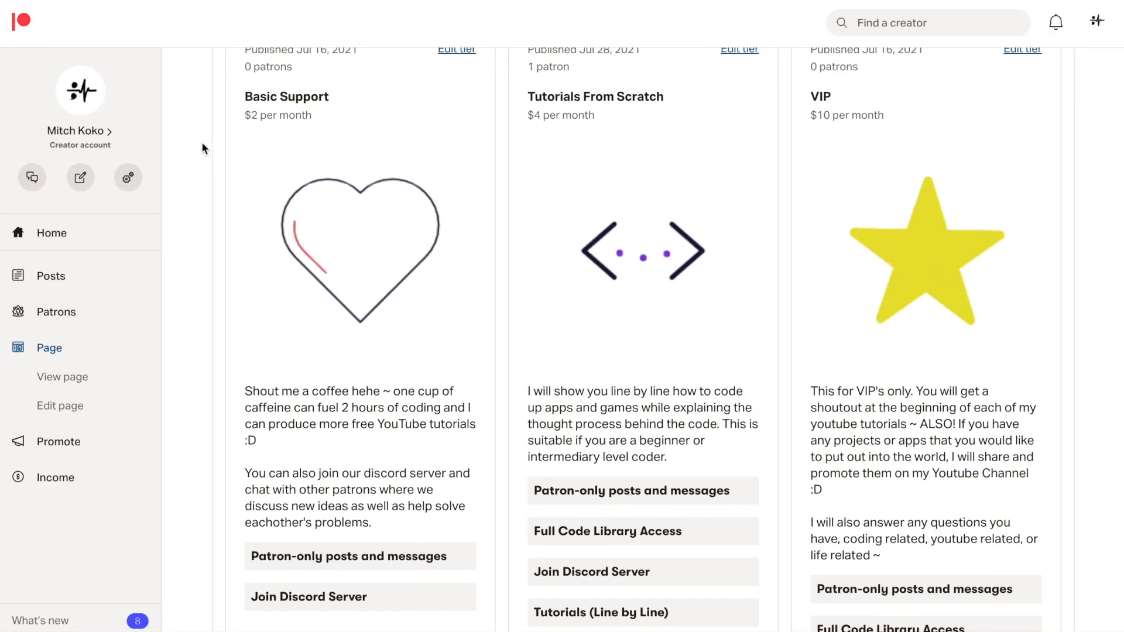